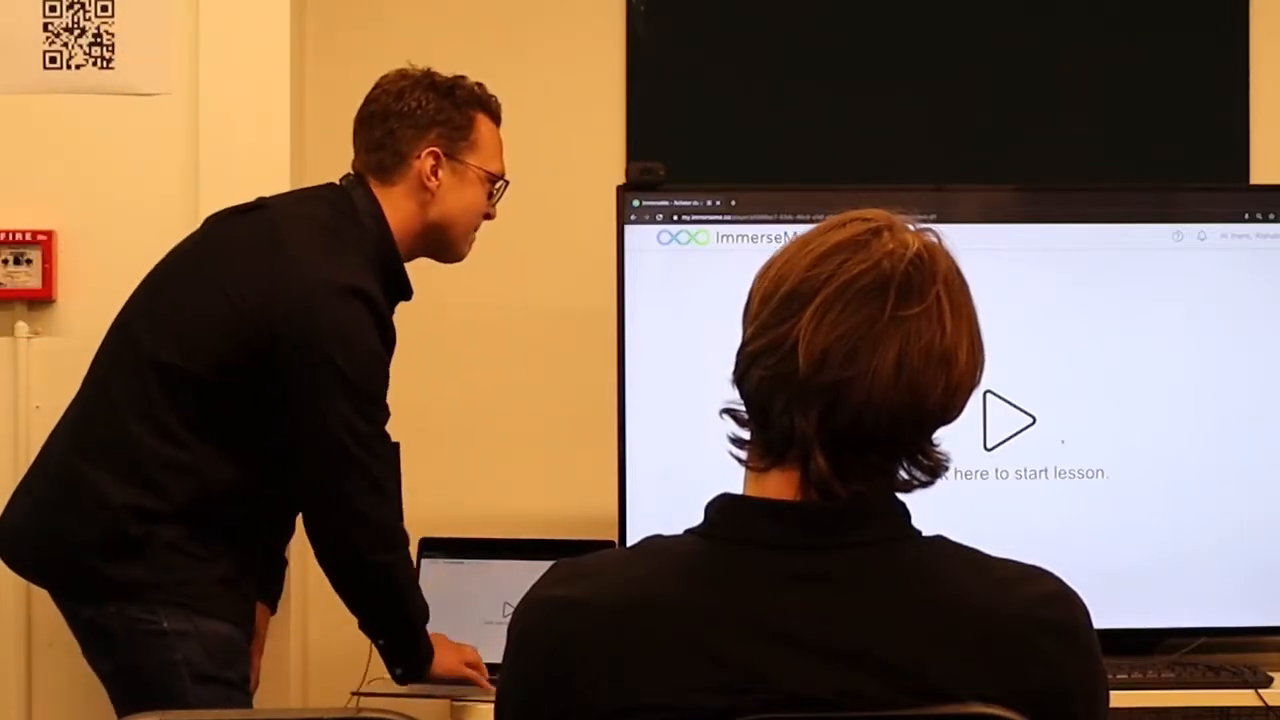
- Start the French bakery lesson, bringing up the boulangerie scene with the virtual shop assistant
click(1010, 420)
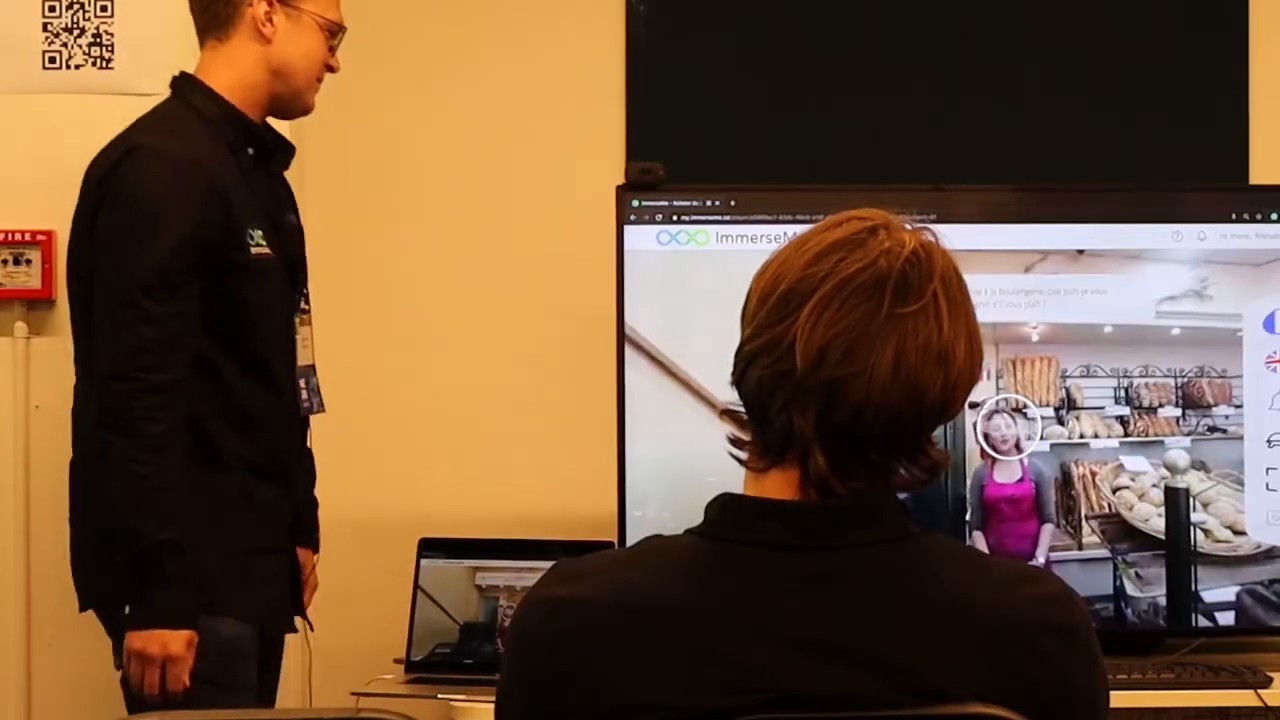